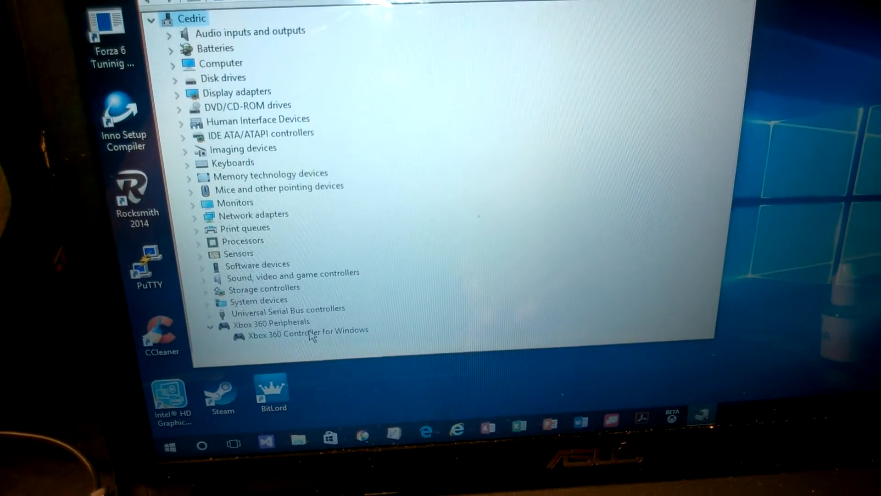
- Start a driver update for the Xbox 360 Controller for Windows and choose to pick from the installed driver list
right_click(304, 331)
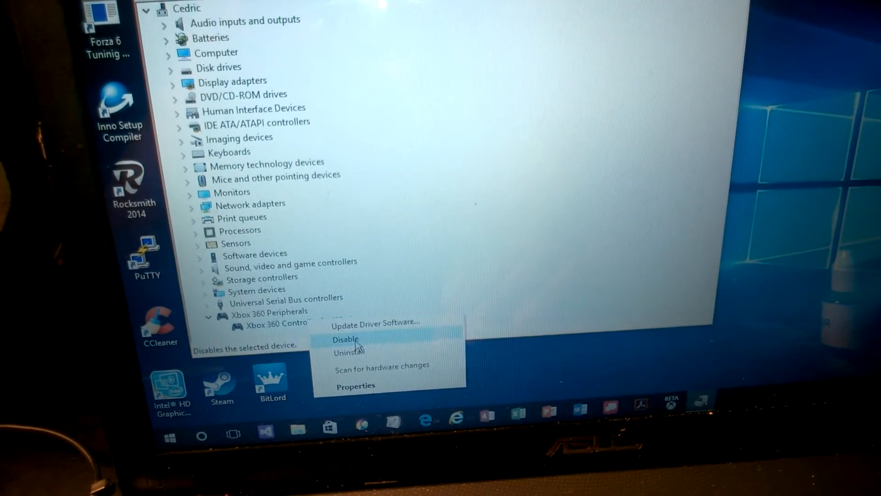
mouse_move(377, 359)
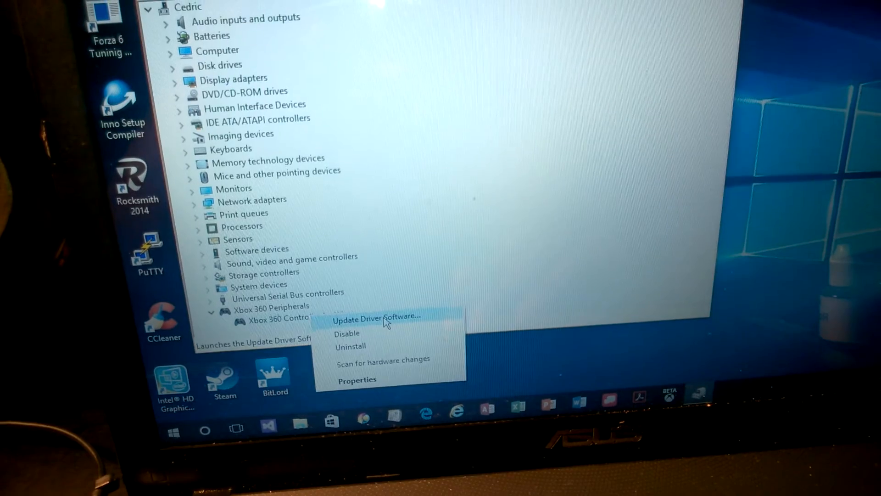
left_click(377, 320)
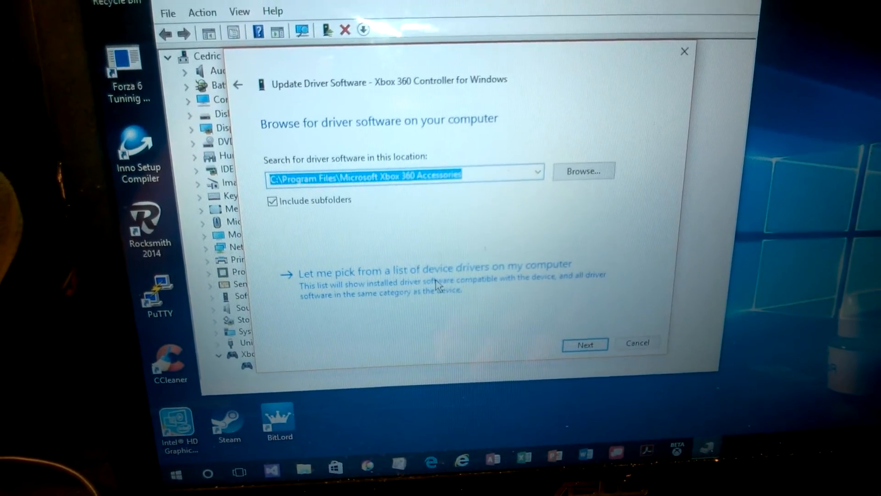
left_click(438, 271)
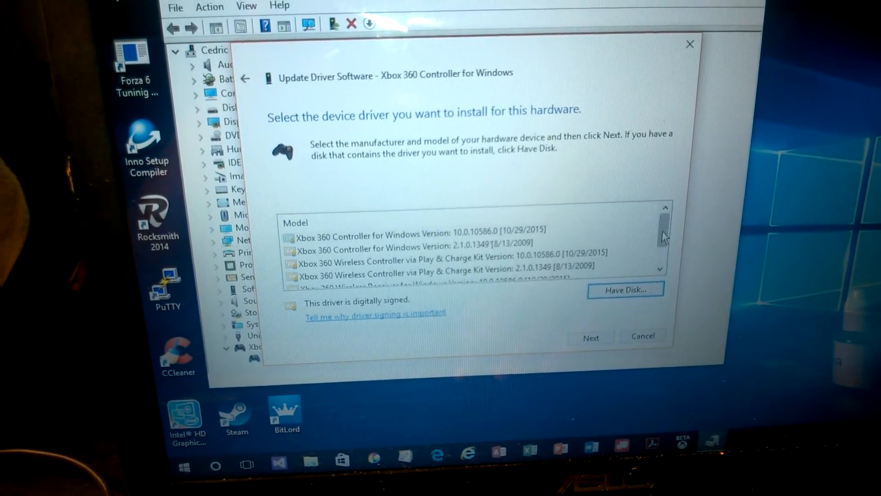
- Install the Xbox 360 Controller for Windows driver version 10.0.10586.0
scroll("down", 3)
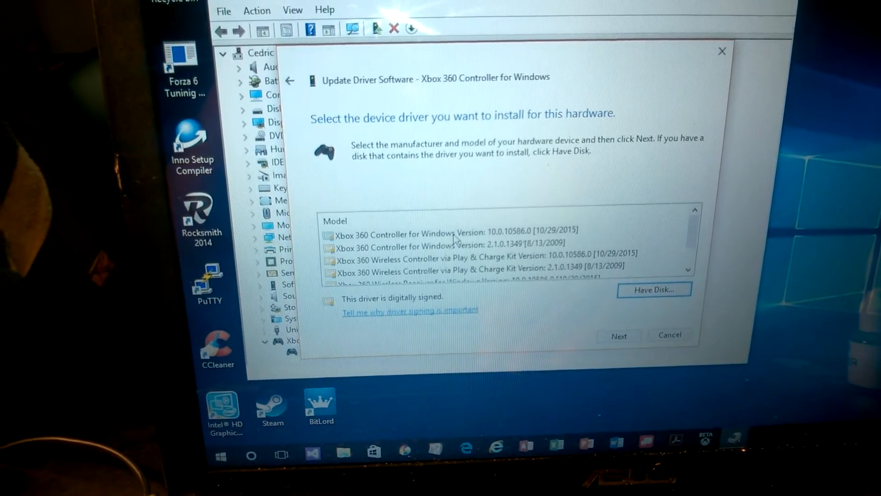
left_click(455, 230)
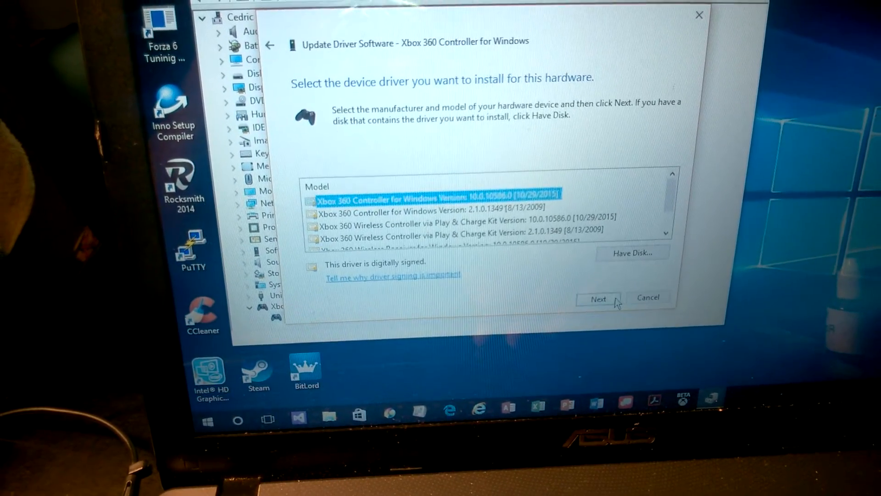
left_click(598, 298)
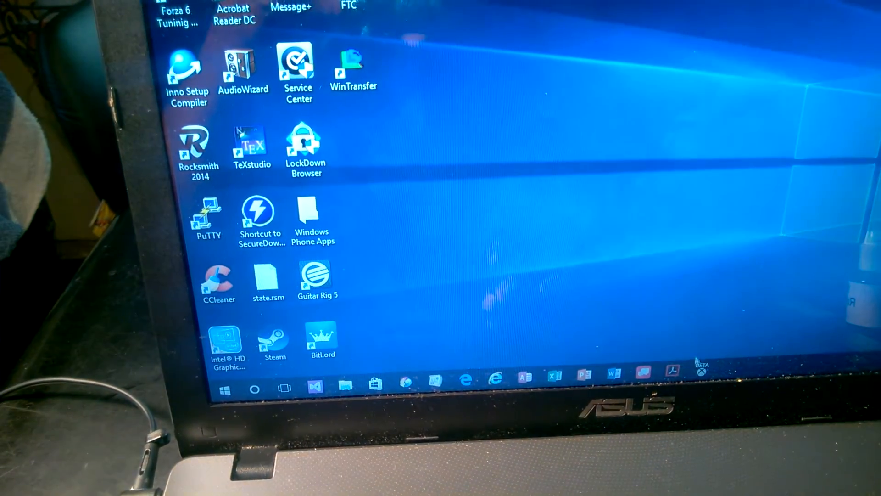
- Launch the Xbox app from the taskbar to reach the Connect to your Xbox One page
left_click(700, 371)
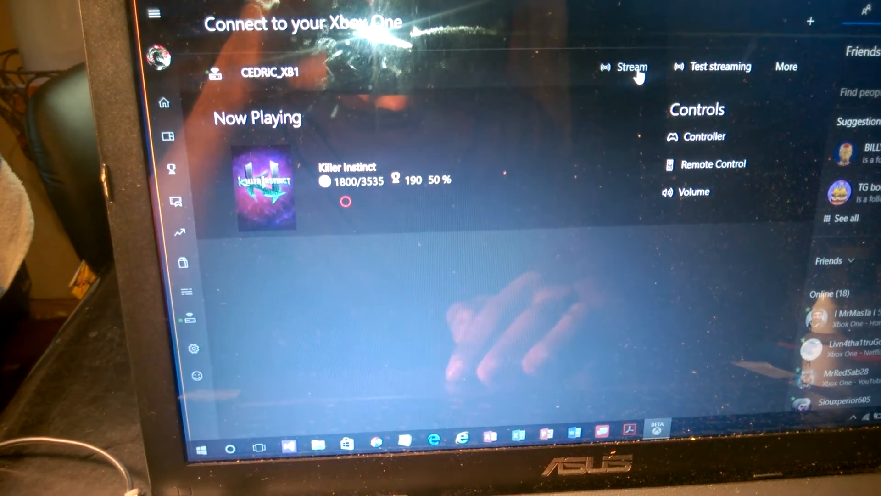
- Stream the Xbox One to the laptop and browse its My stuff games list with the controller
left_click(632, 67)
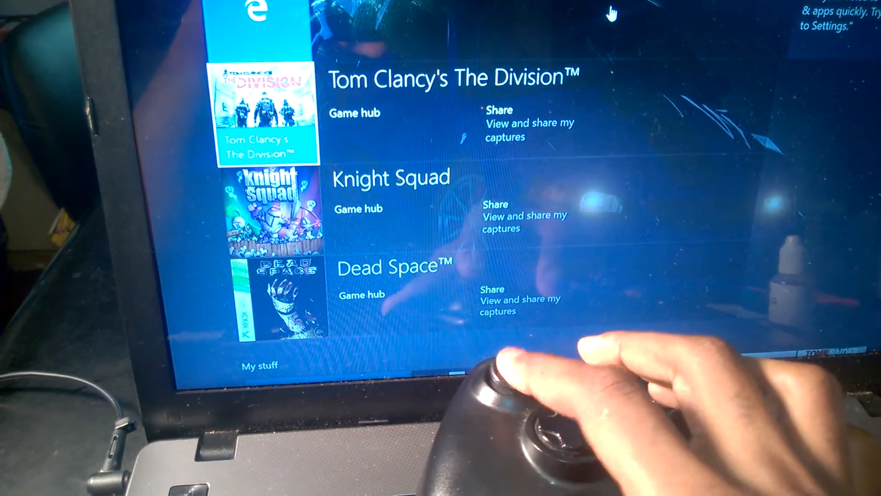
scroll("down", 3)
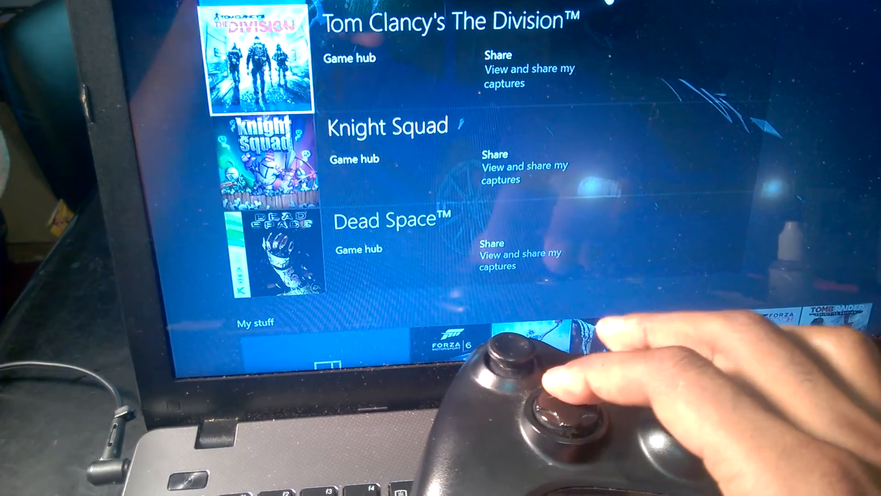